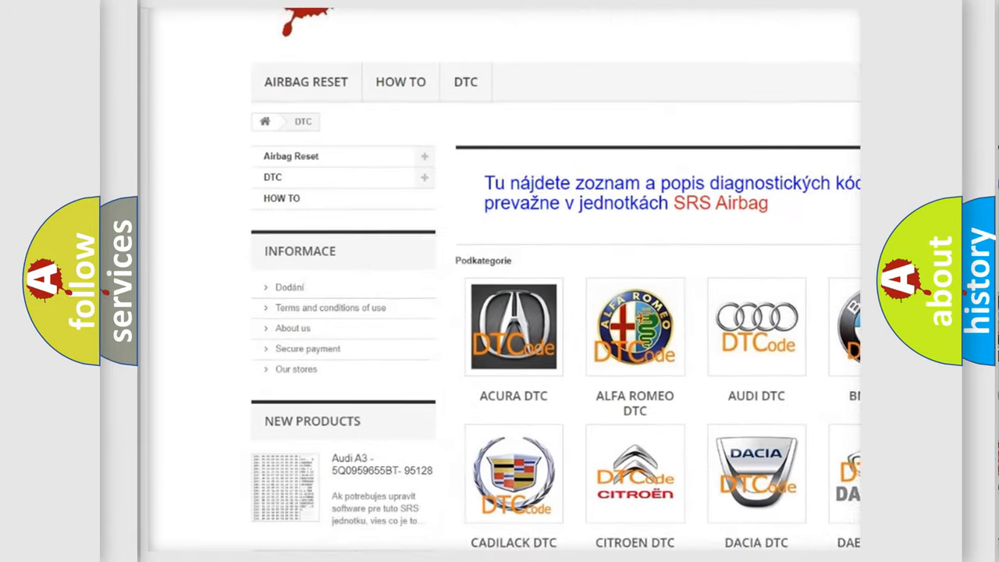
{"action": "scroll", "scroll_direction": "down", "scroll_amount": 3}
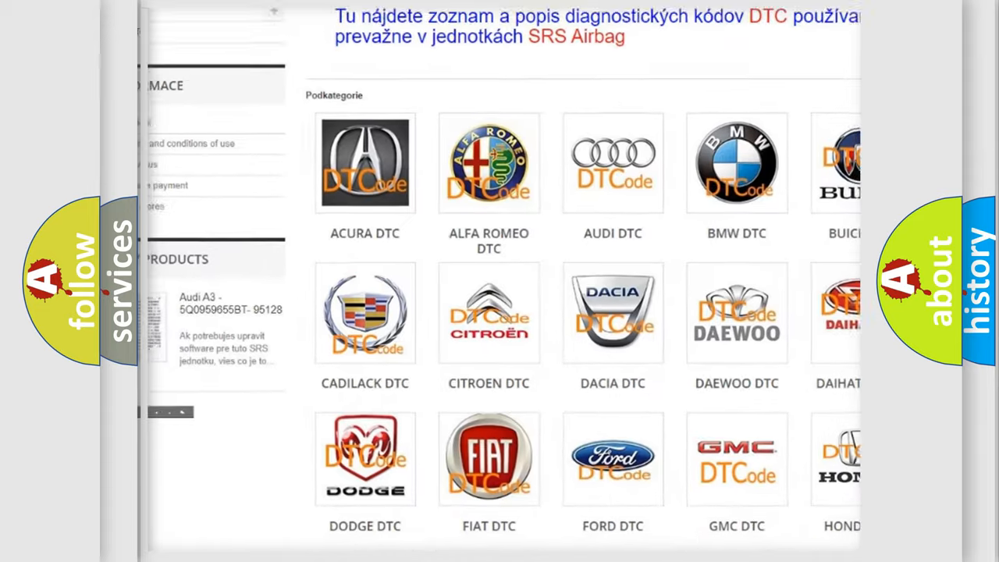
{"action": "scroll", "scroll_direction": "down", "scroll_amount": 3}
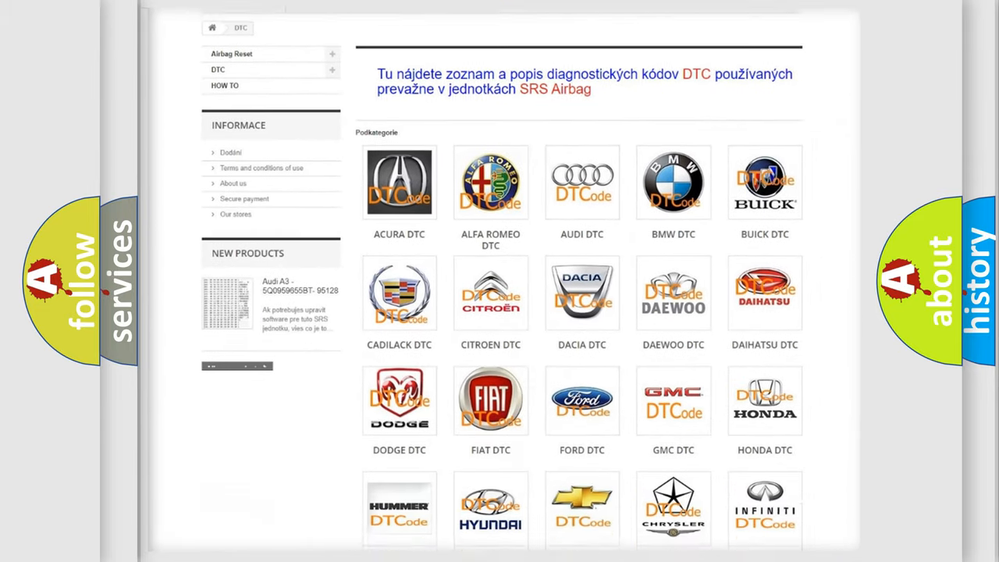
{"action": "scroll", "scroll_direction": "down", "scroll_amount": 3}
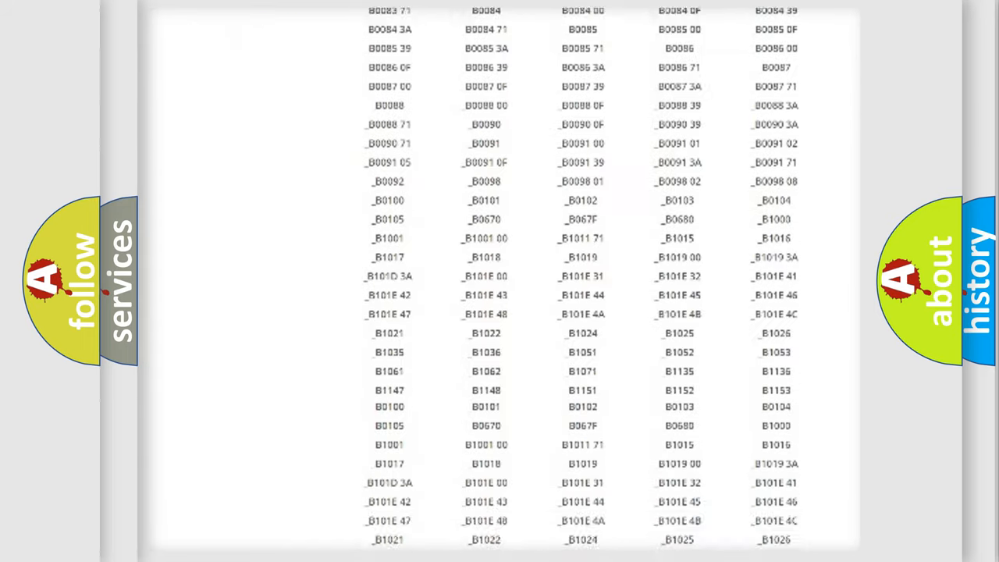
{"action": "scroll", "scroll_direction": "down", "scroll_amount": 3}
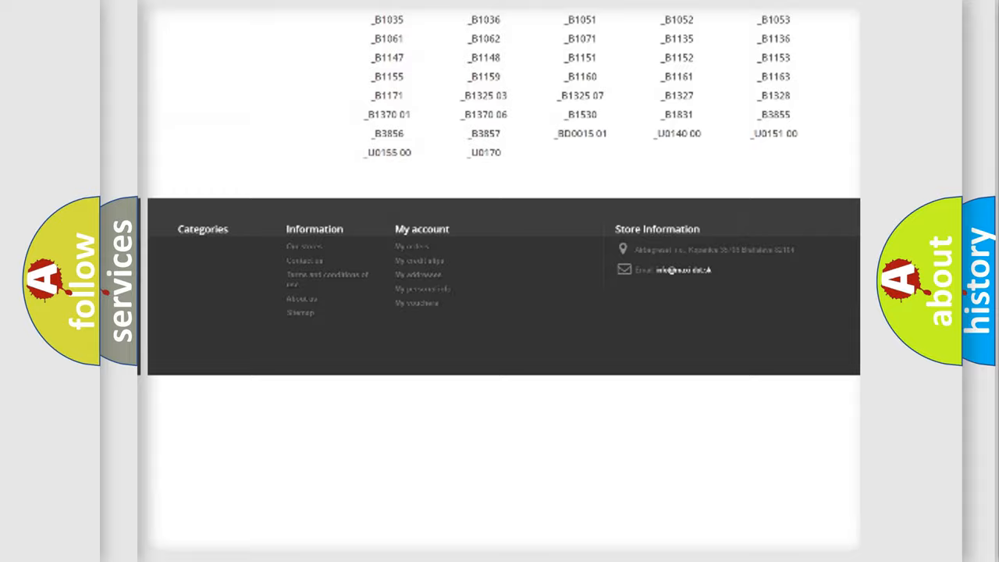
{"action": "scroll", "scroll_direction": "up", "scroll_amount": 3}
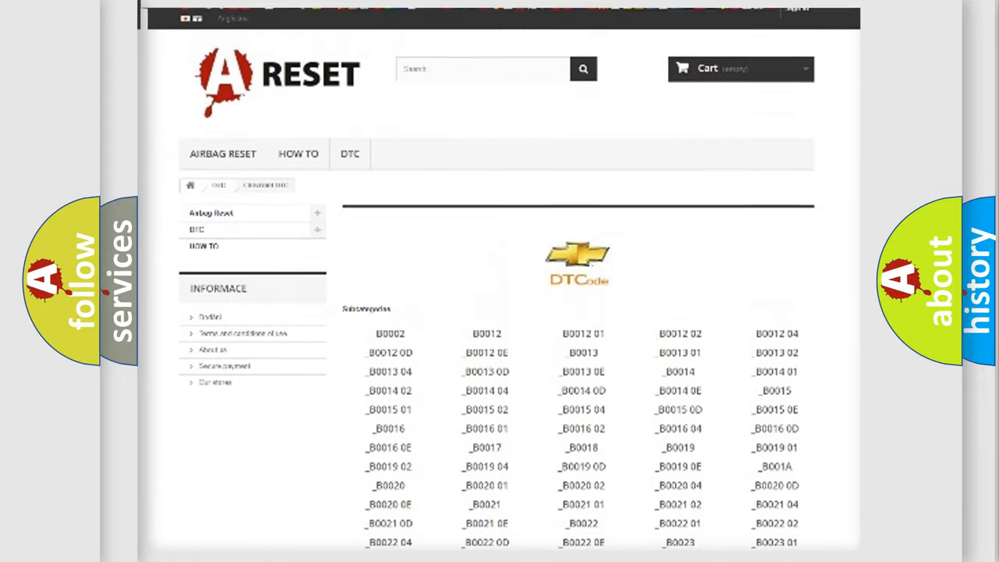